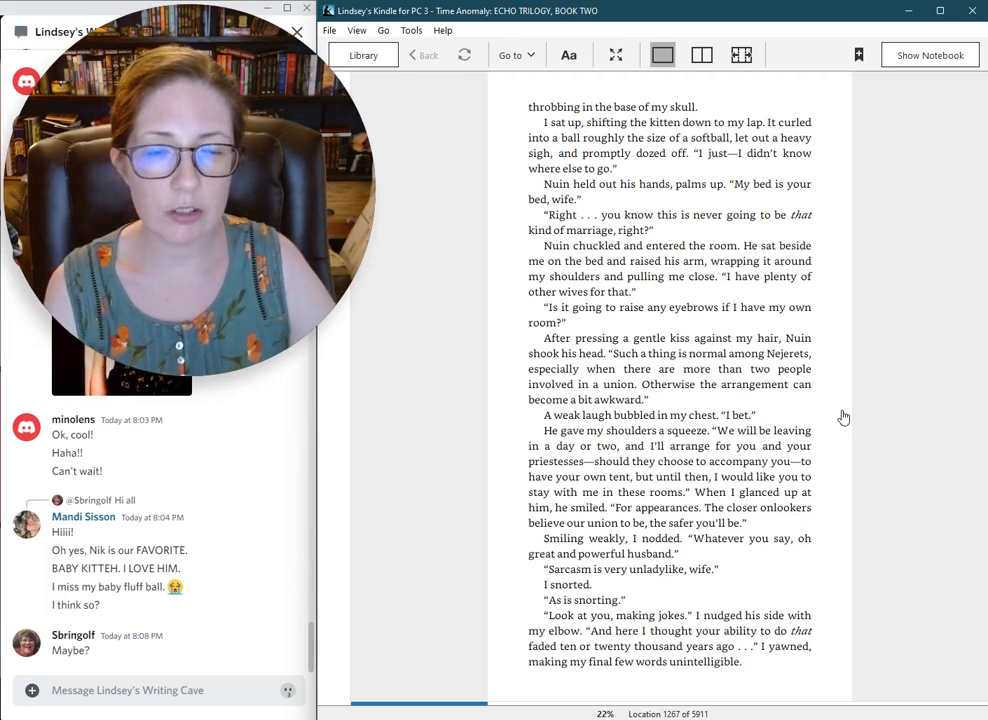
{"action": "mouse_move", "coordinate": [845, 434]}
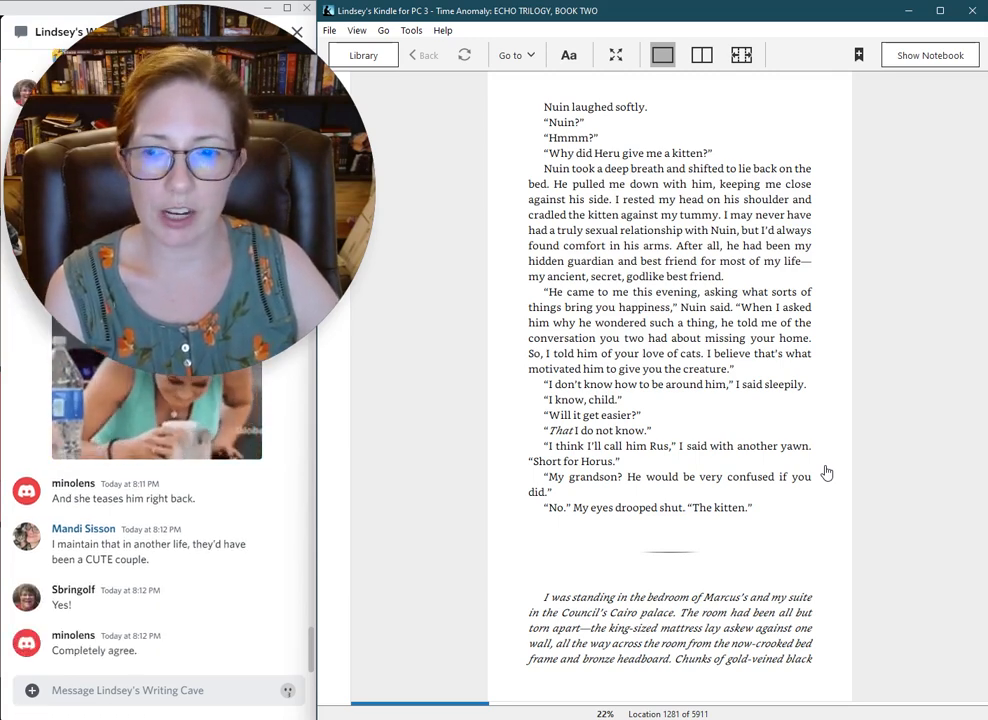
{"action": "mouse_move", "coordinate": [800, 473]}
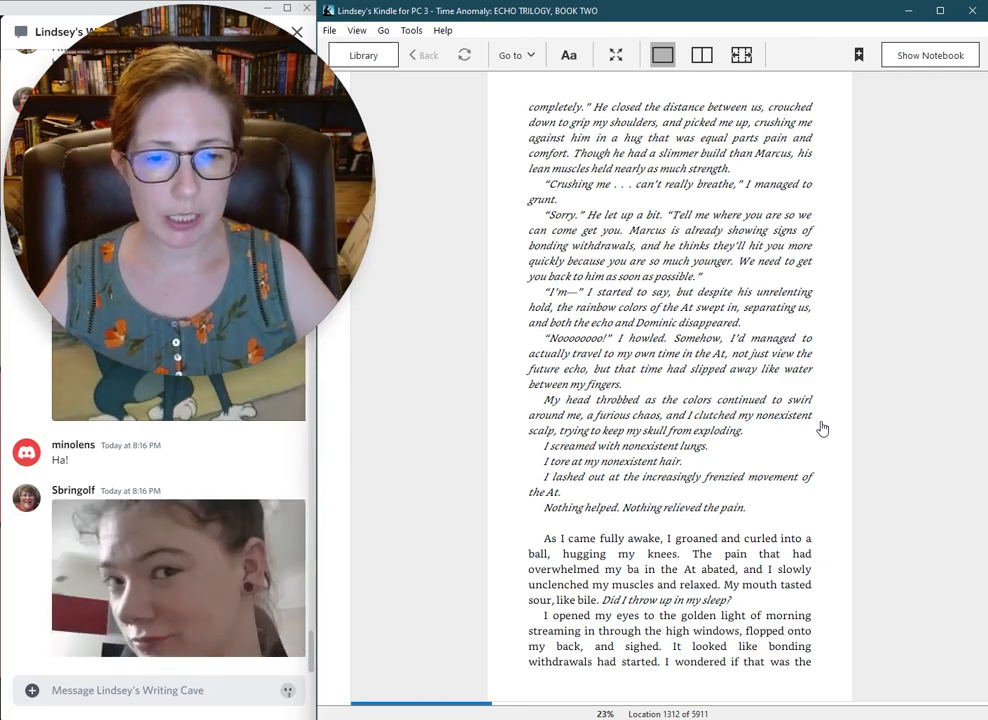
{"action": "mouse_move", "coordinate": [810, 428]}
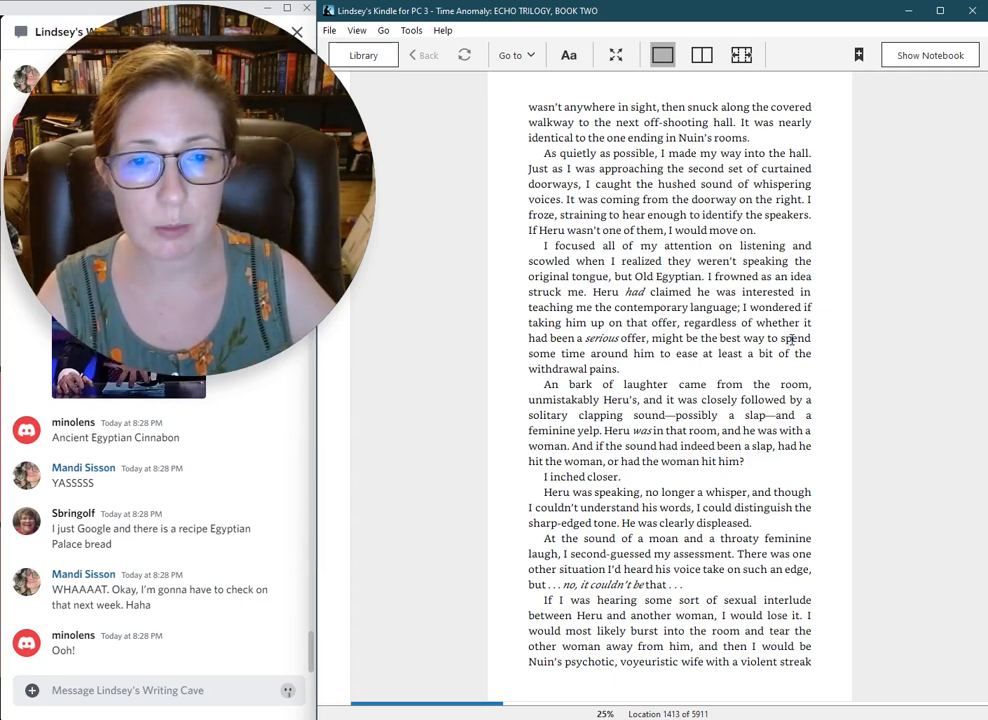
{"action": "mouse_move", "coordinate": [928, 350]}
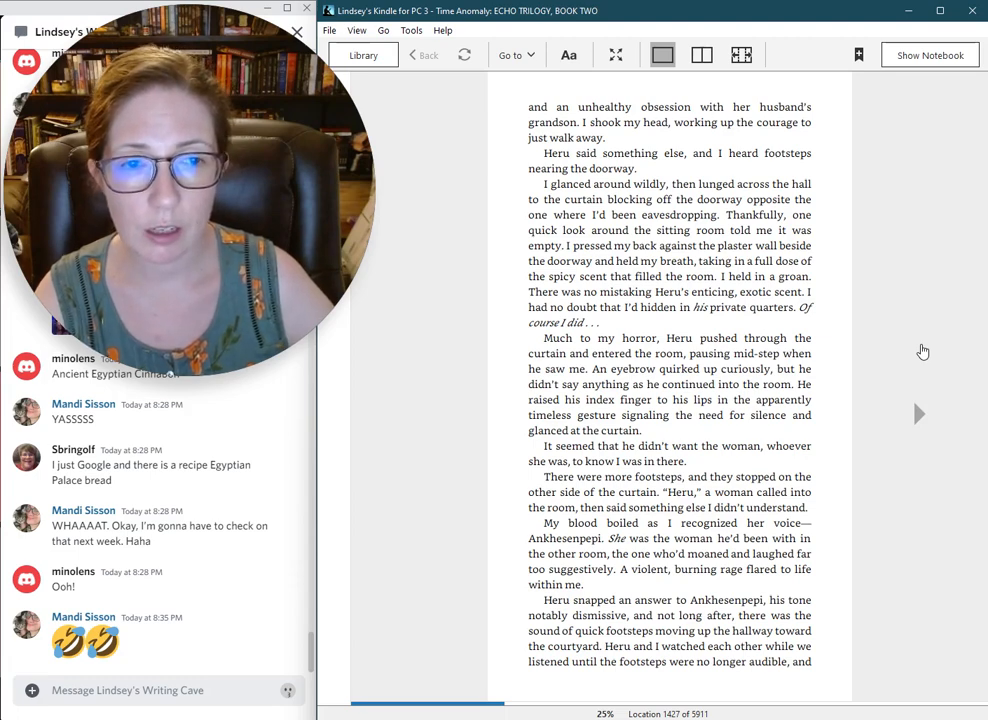
{"action": "scroll", "scroll_direction": "down", "scroll_amount": 3}
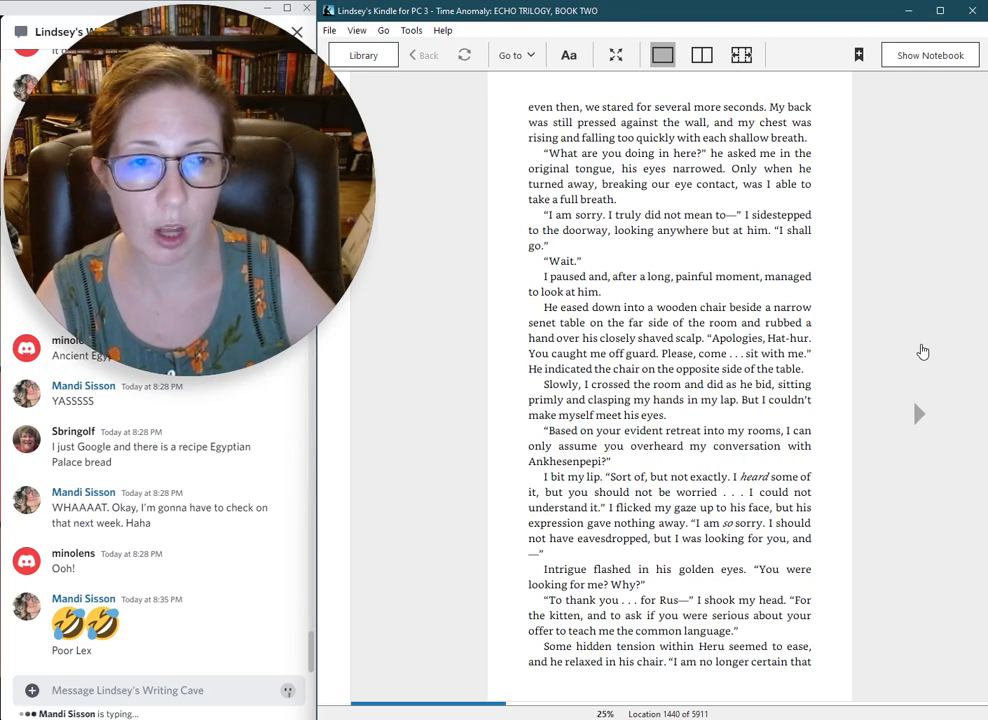
{"action": "scroll", "scroll_direction": "down", "scroll_amount": 3}
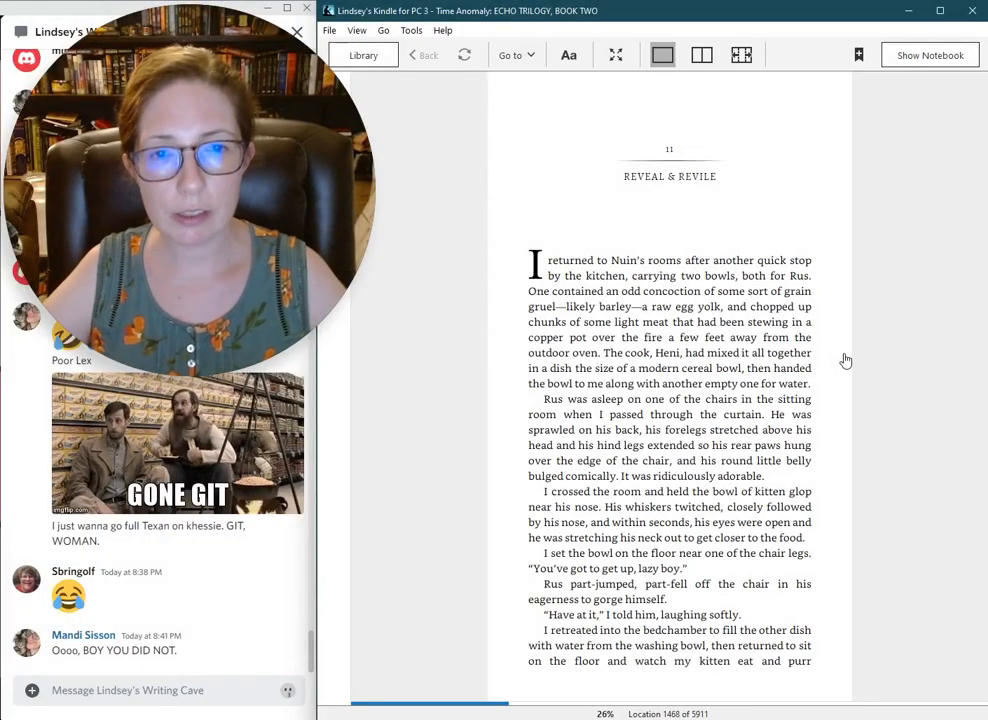
{"action": "mouse_move", "coordinate": [840, 356]}
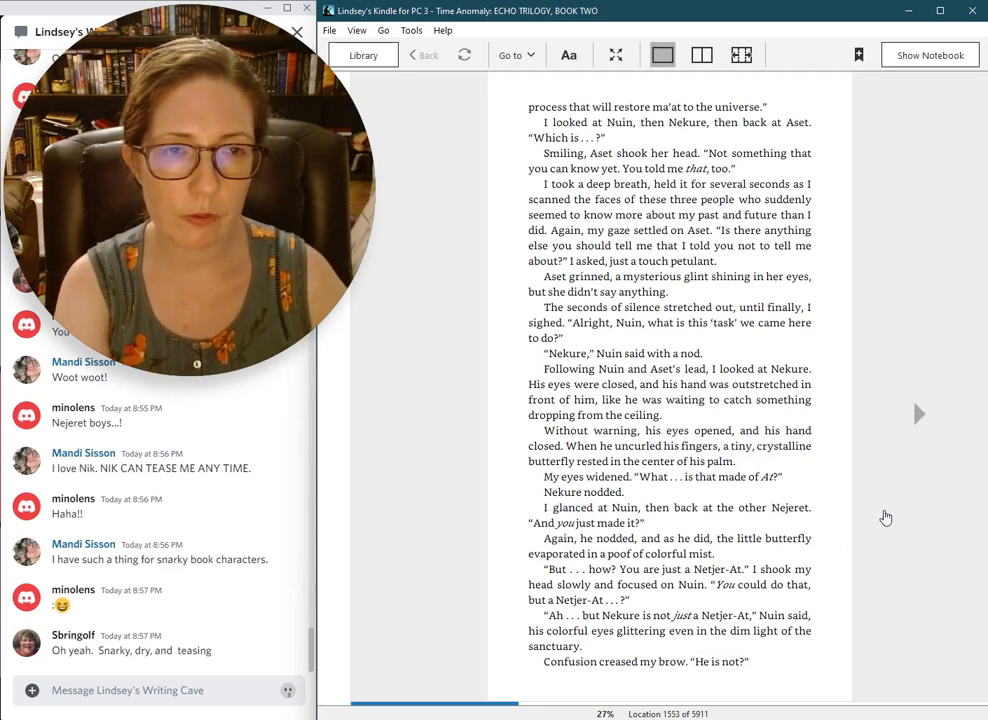
{"action": "scroll", "scroll_direction": "down", "scroll_amount": 3}
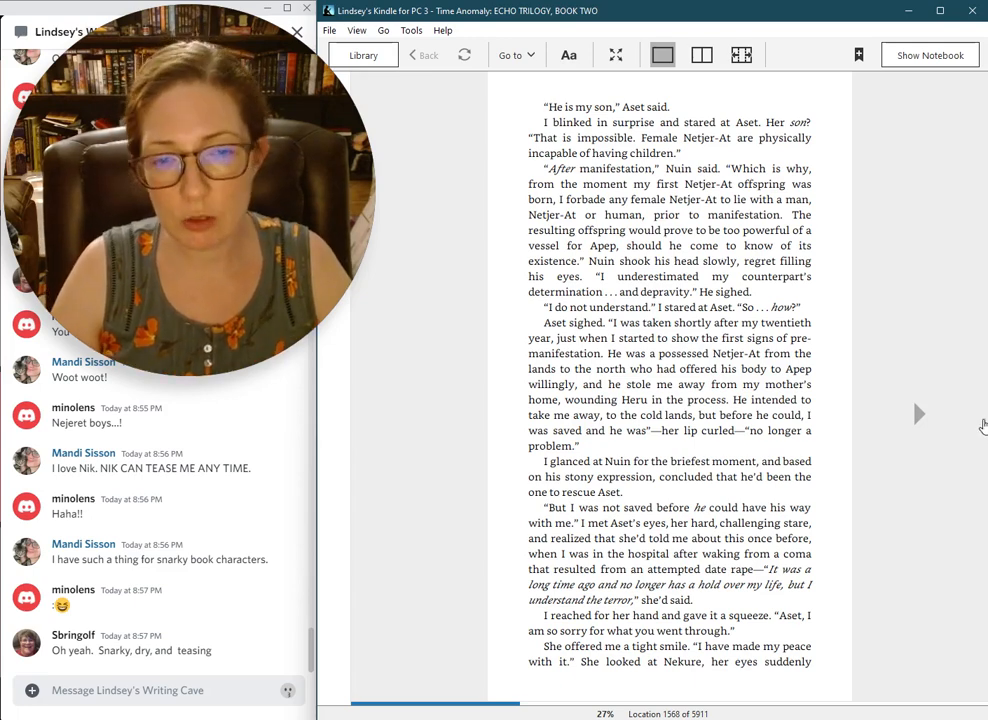
{"action": "mouse_move", "coordinate": [820, 303]}
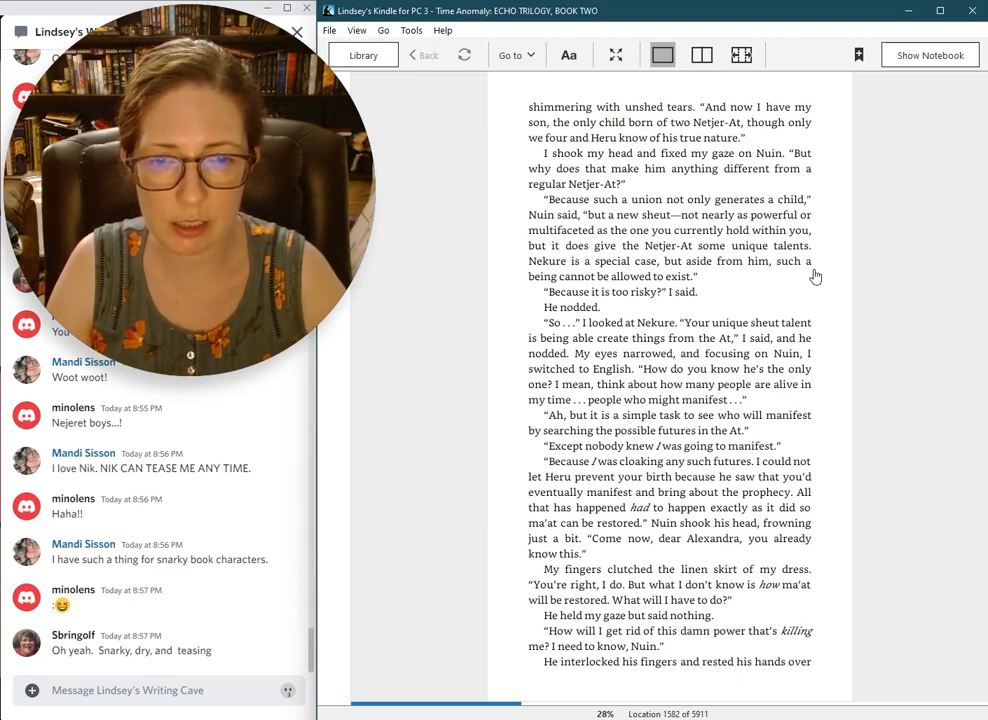
{"action": "mouse_move", "coordinate": [818, 288]}
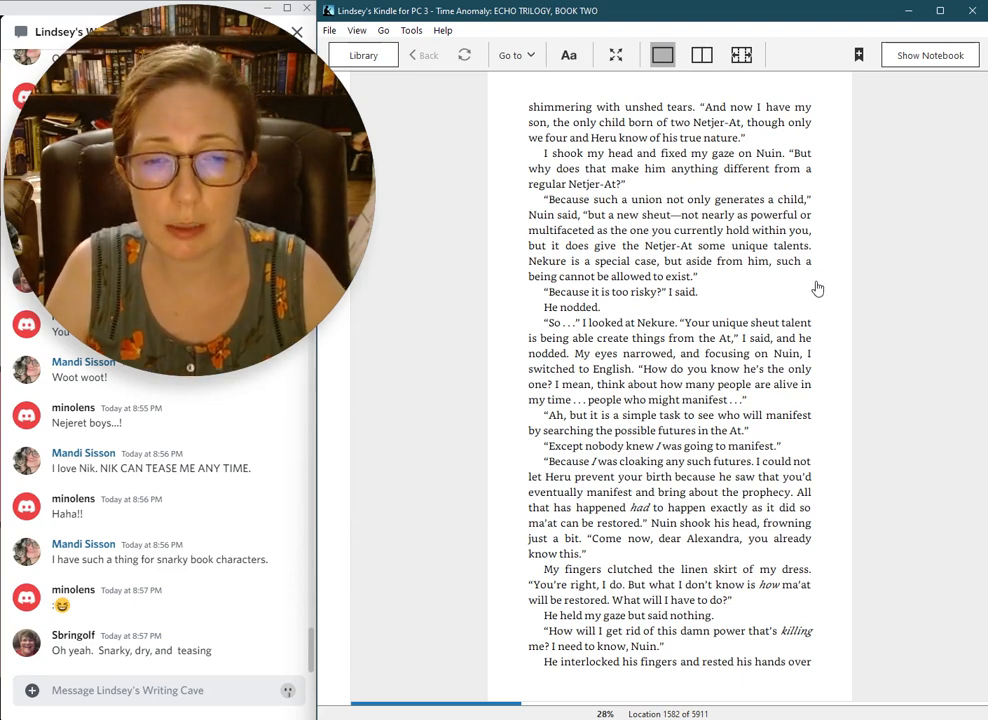